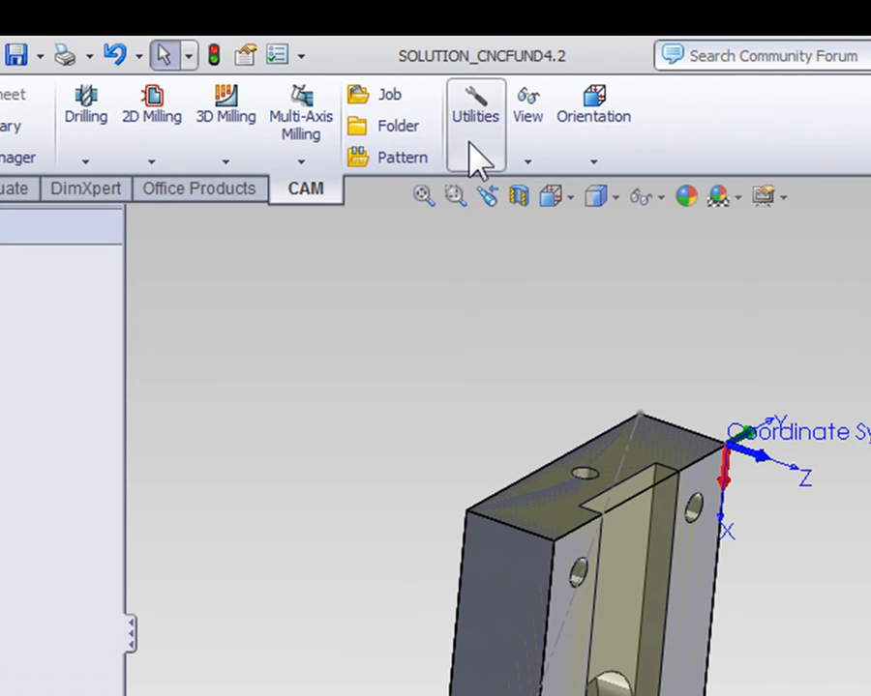
Step: Create a coordinate system at the top corner, X along the top edge, X flipped, Z up
{"action": "left_click", "coordinate": [475, 111]}
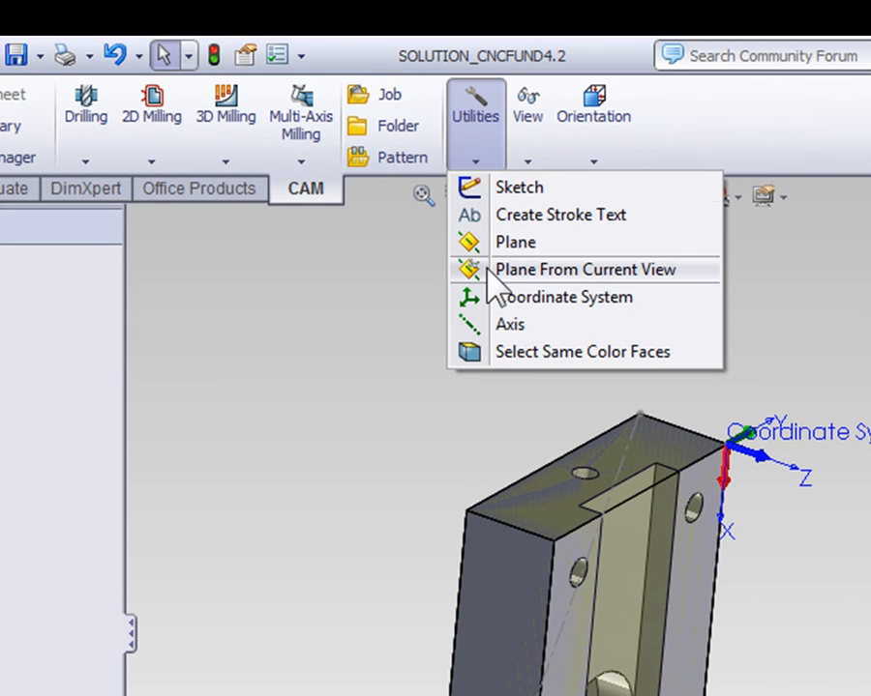
{"action": "mouse_move", "coordinate": [563, 297]}
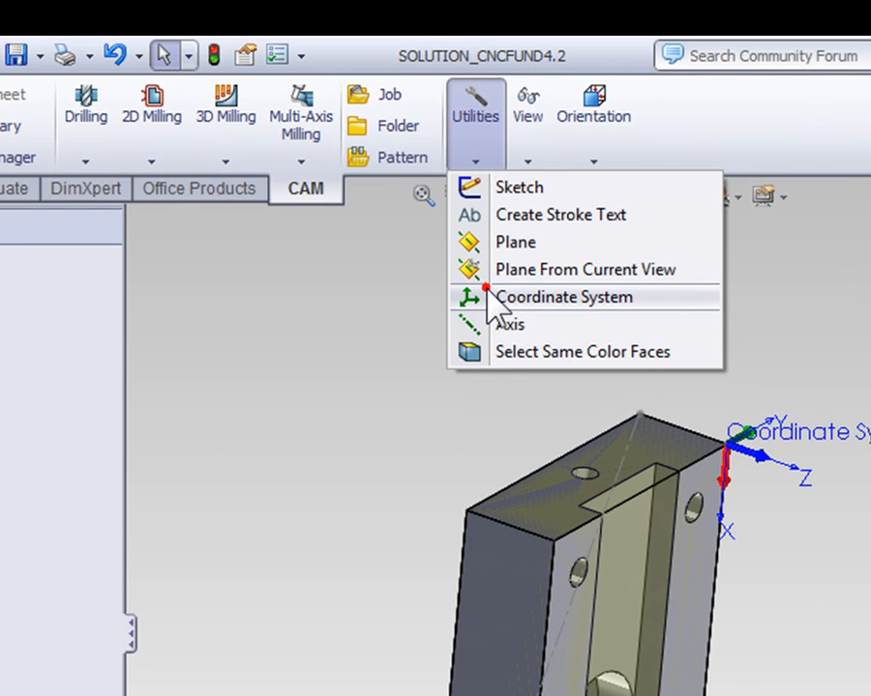
{"action": "left_click", "coordinate": [562, 297]}
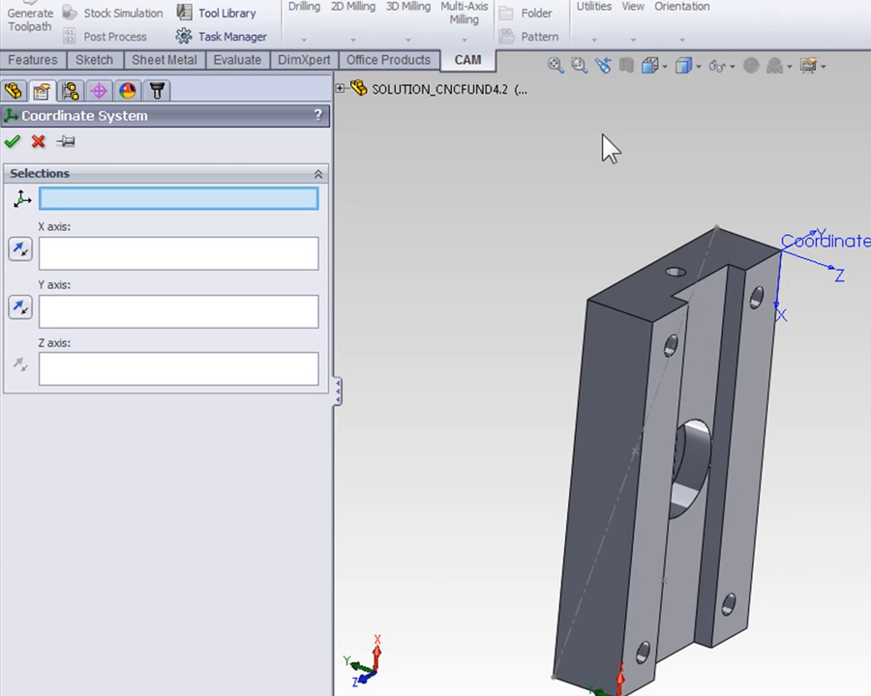
{"action": "mouse_move", "coordinate": [721, 239]}
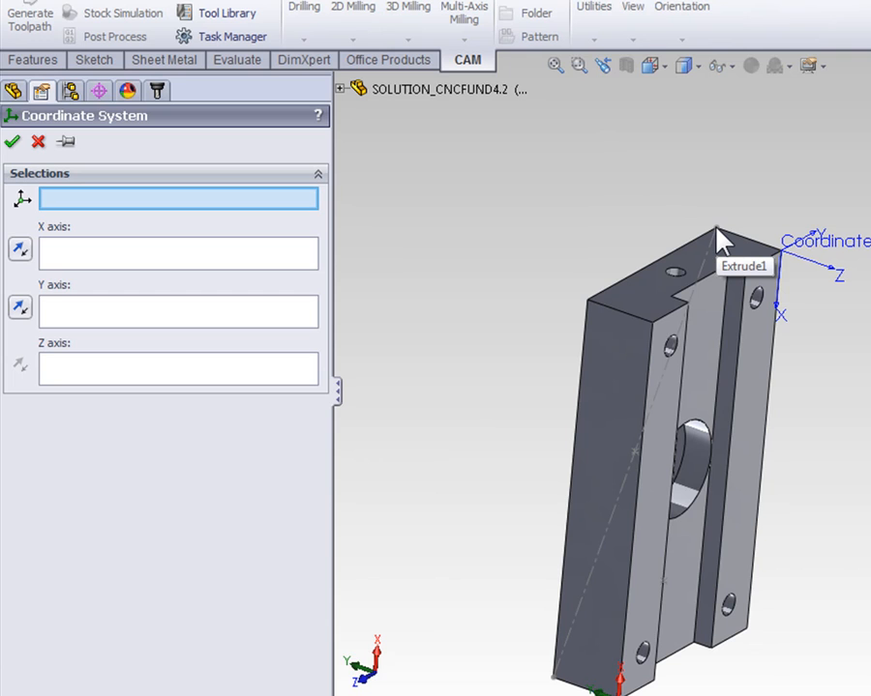
{"action": "left_click", "coordinate": [721, 237]}
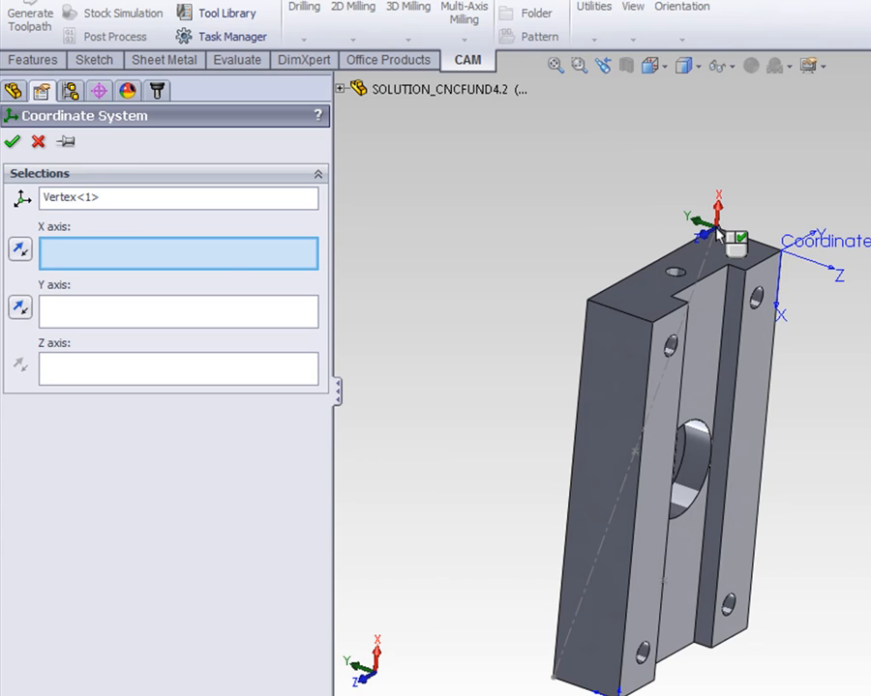
{"action": "mouse_move", "coordinate": [193, 271]}
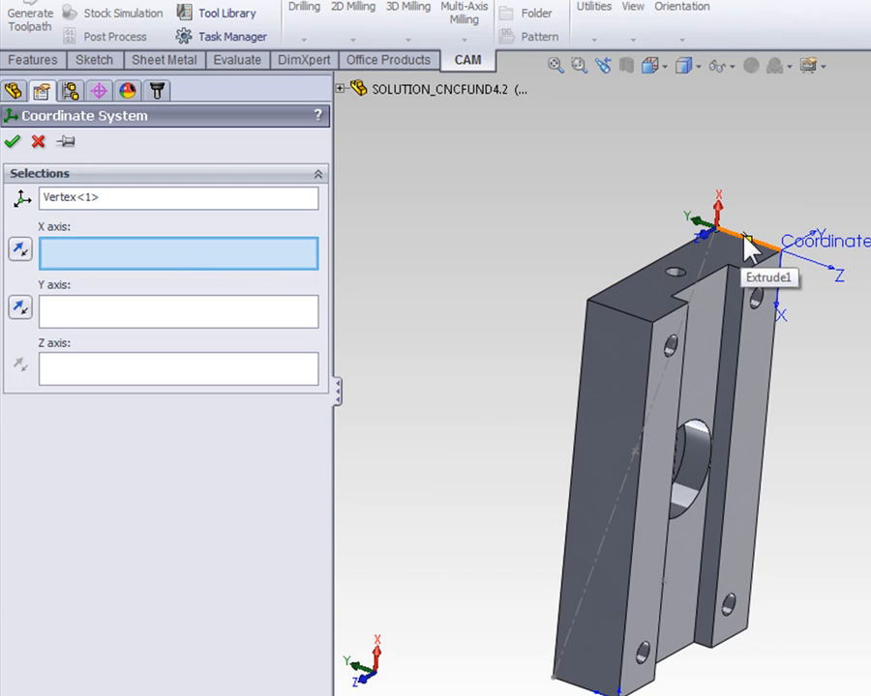
{"action": "left_click", "coordinate": [740, 240]}
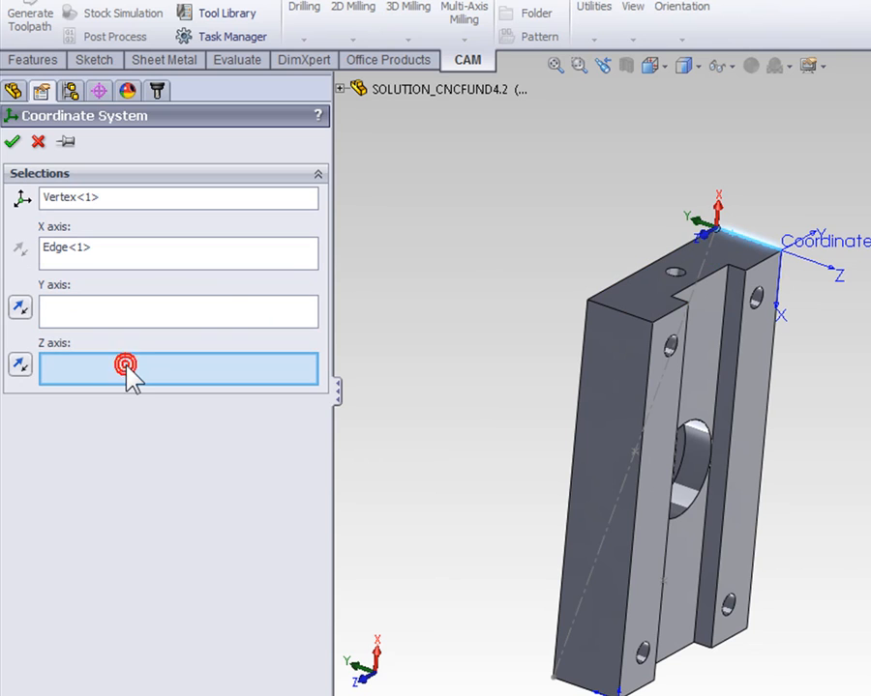
{"action": "mouse_move", "coordinate": [754, 261]}
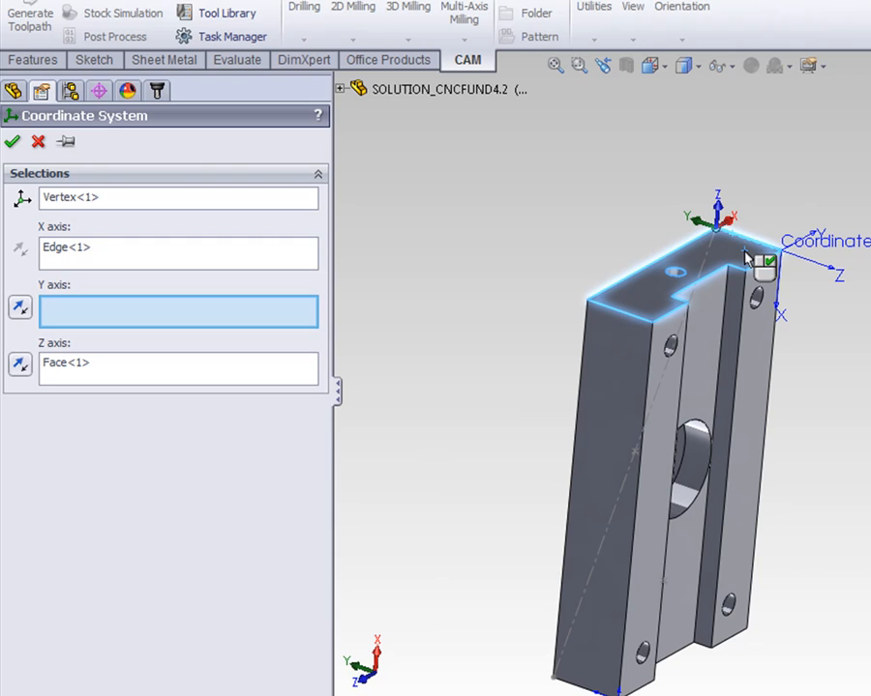
{"action": "left_click", "coordinate": [19, 253]}
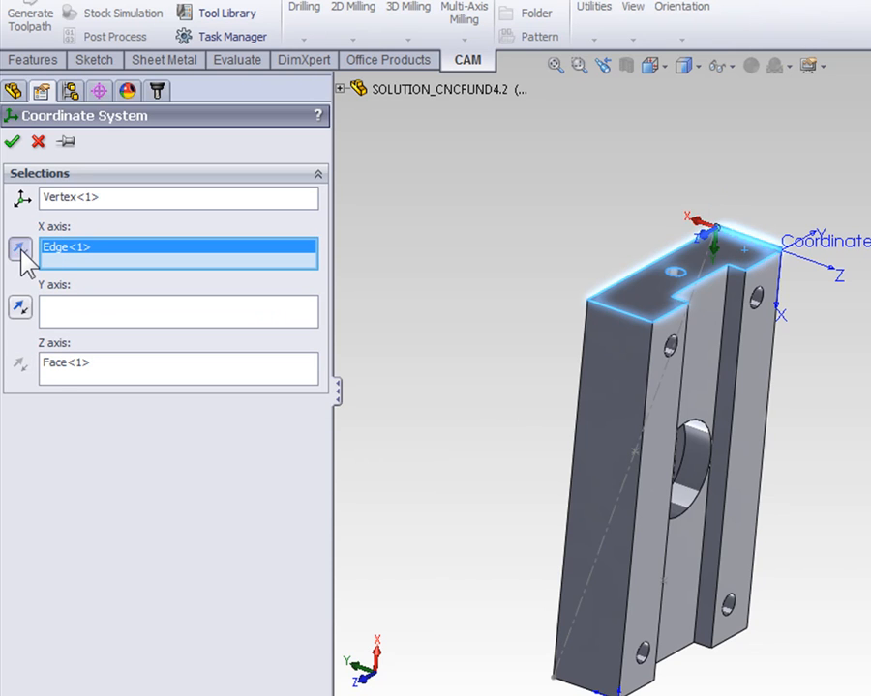
{"action": "left_click", "coordinate": [19, 366]}
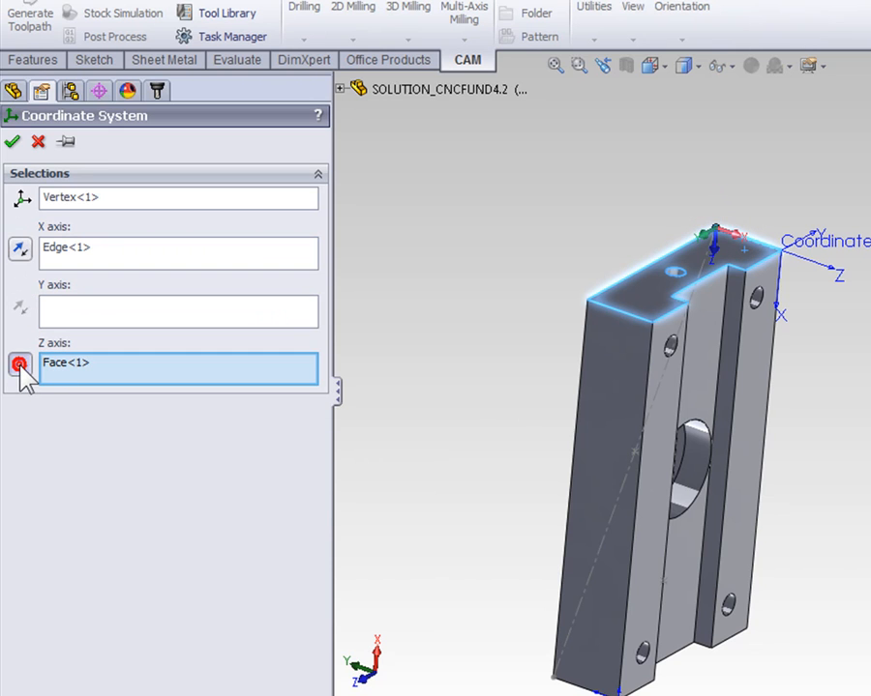
{"action": "left_click", "coordinate": [20, 365]}
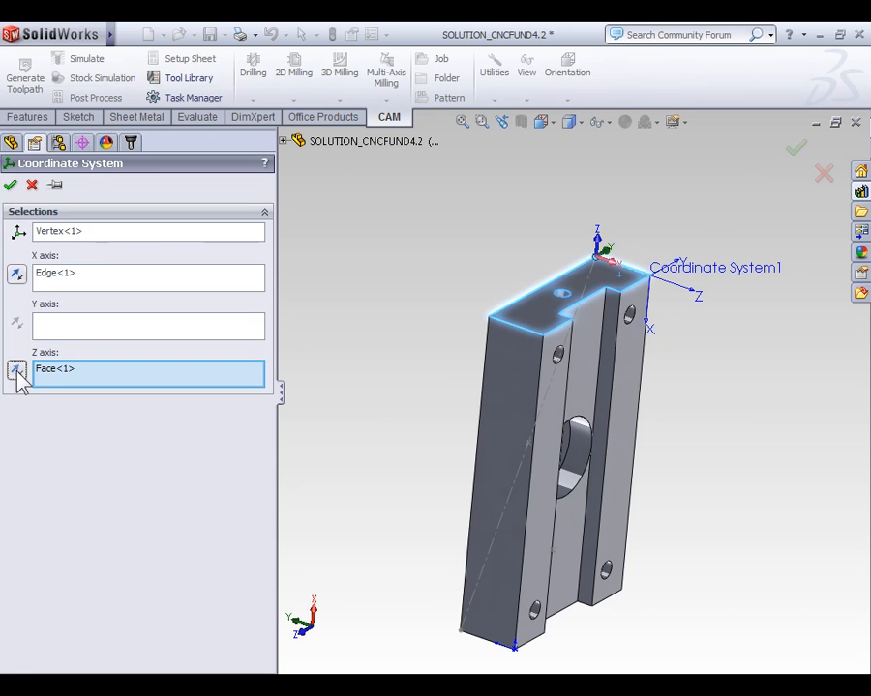
{"action": "mouse_move", "coordinate": [793, 149]}
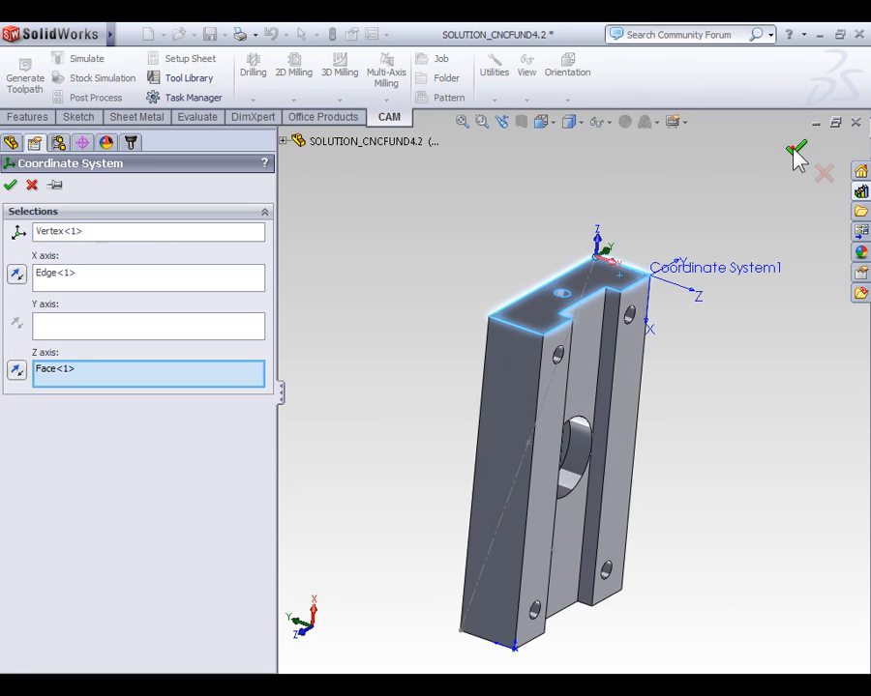
Step: Accept Coordinate System3 and start a new CAM job
{"action": "left_click", "coordinate": [10, 185]}
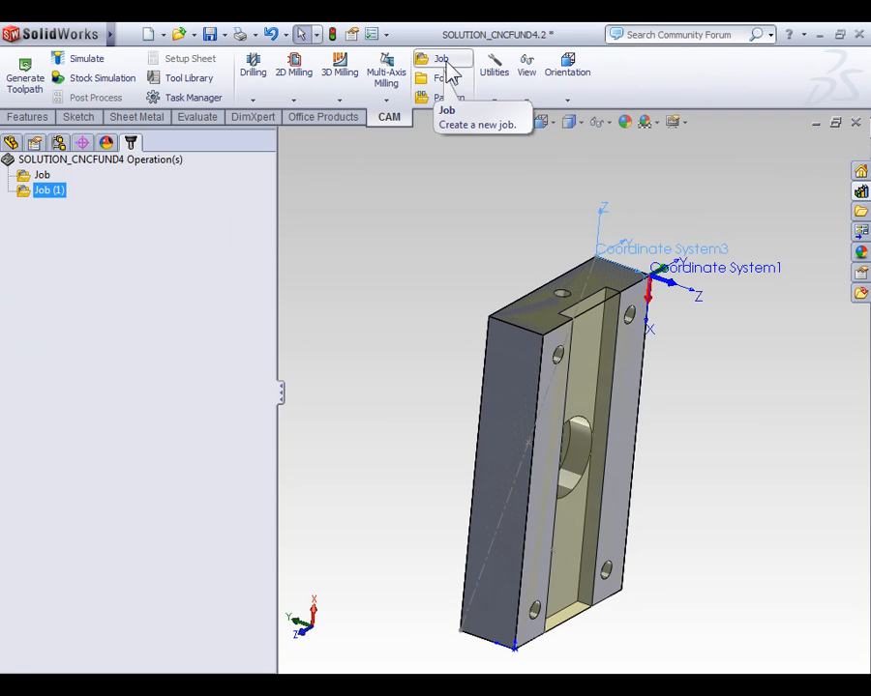
{"action": "left_click", "coordinate": [446, 110]}
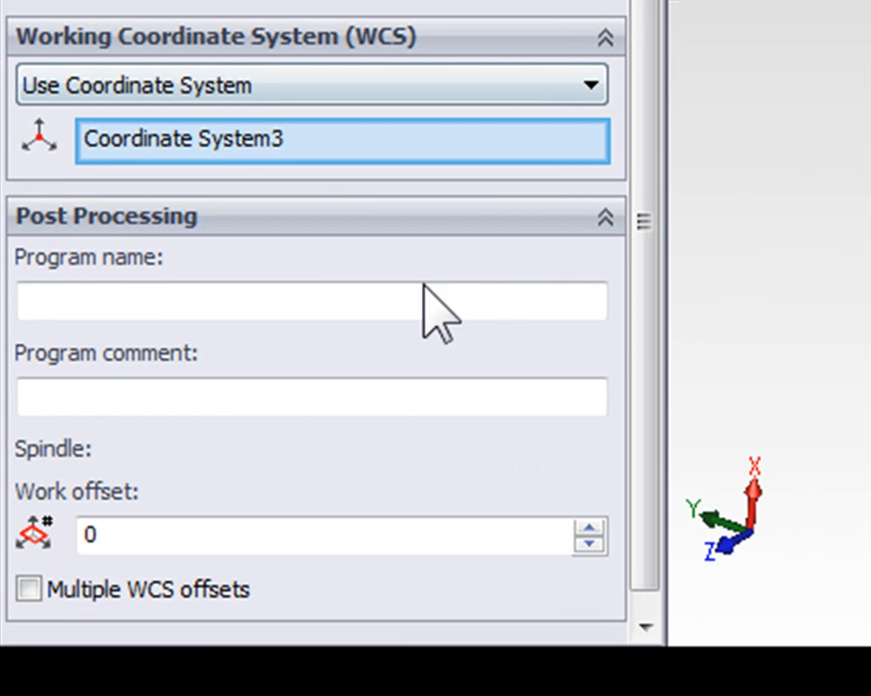
Step: Set the job to use Coordinate System3 with work offset 2
{"action": "left_click", "coordinate": [309, 302]}
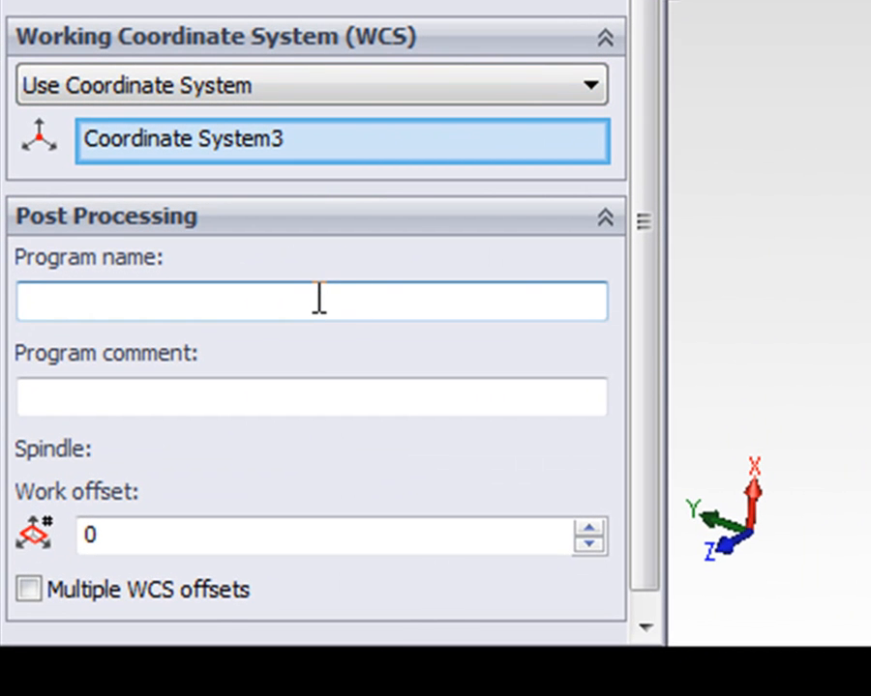
{"action": "left_click", "coordinate": [193, 301]}
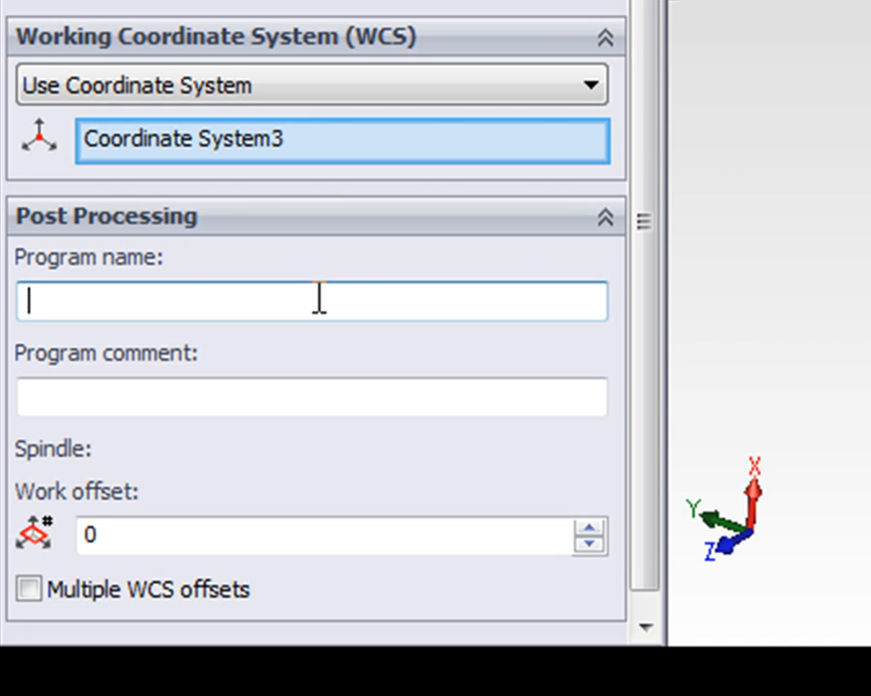
{"action": "mouse_move", "coordinate": [293, 397]}
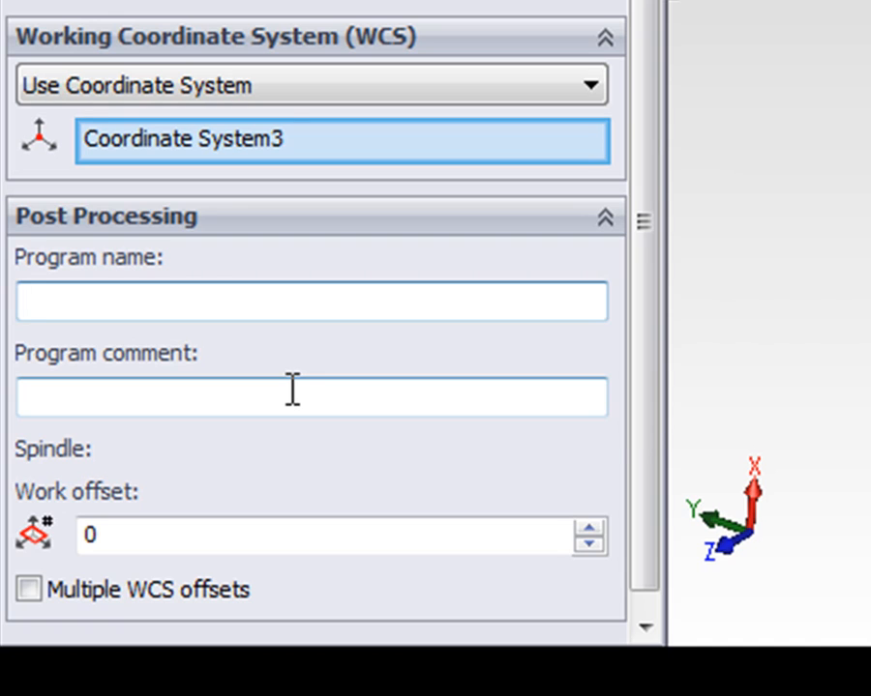
{"action": "mouse_move", "coordinate": [310, 397]}
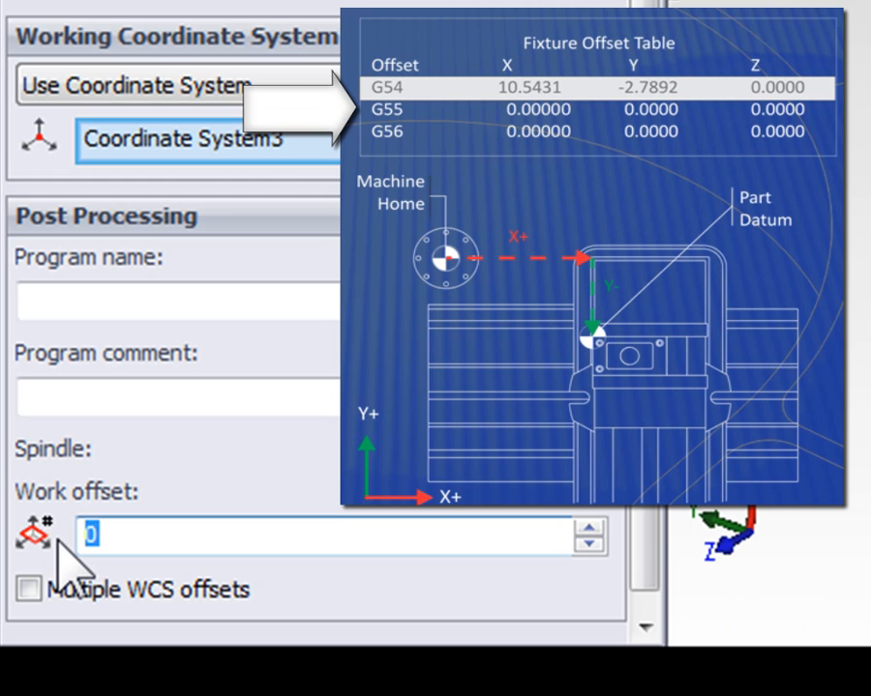
{"action": "type", "text": "2"}
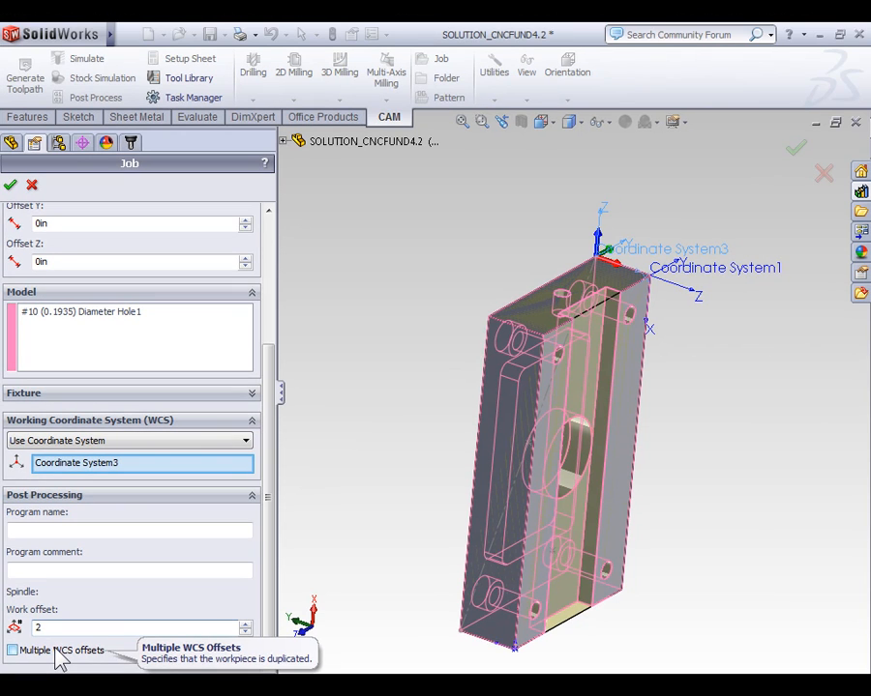
{"action": "mouse_move", "coordinate": [68, 595]}
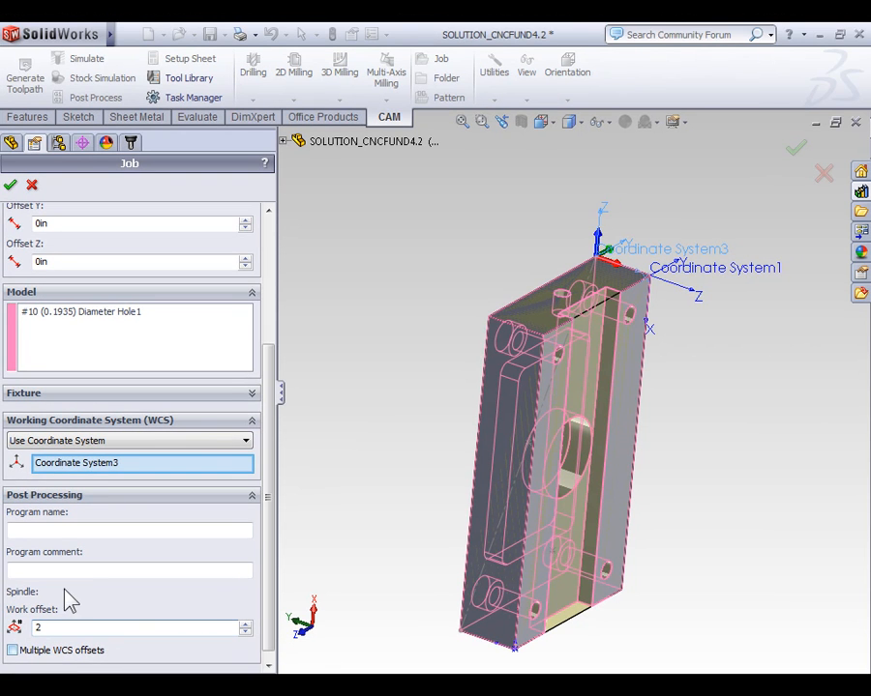
Step: Accept the job settings to add Job (2) to the CAM tree
{"action": "left_click", "coordinate": [10, 184]}
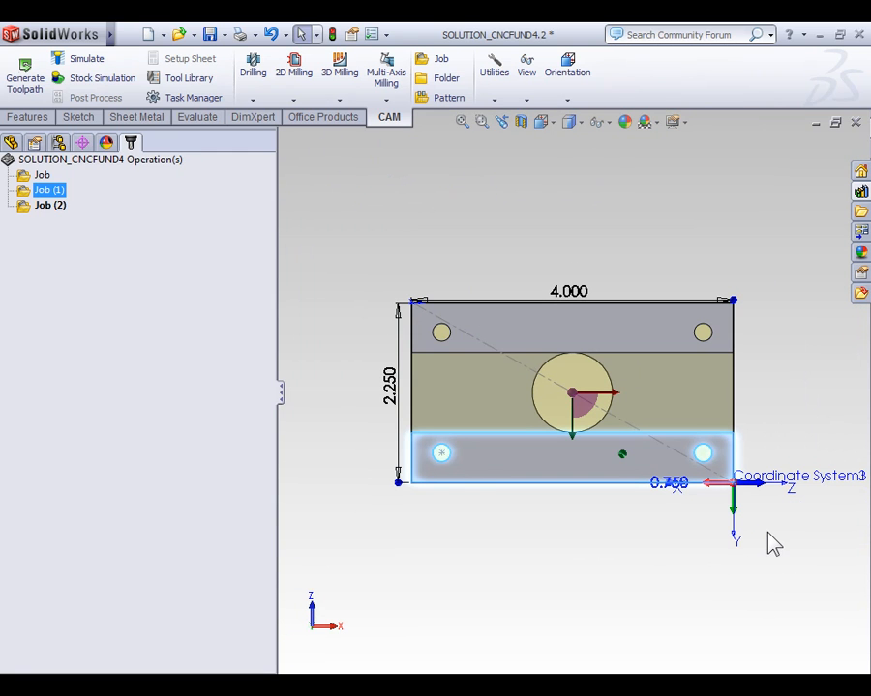
{"action": "mouse_move", "coordinate": [785, 508]}
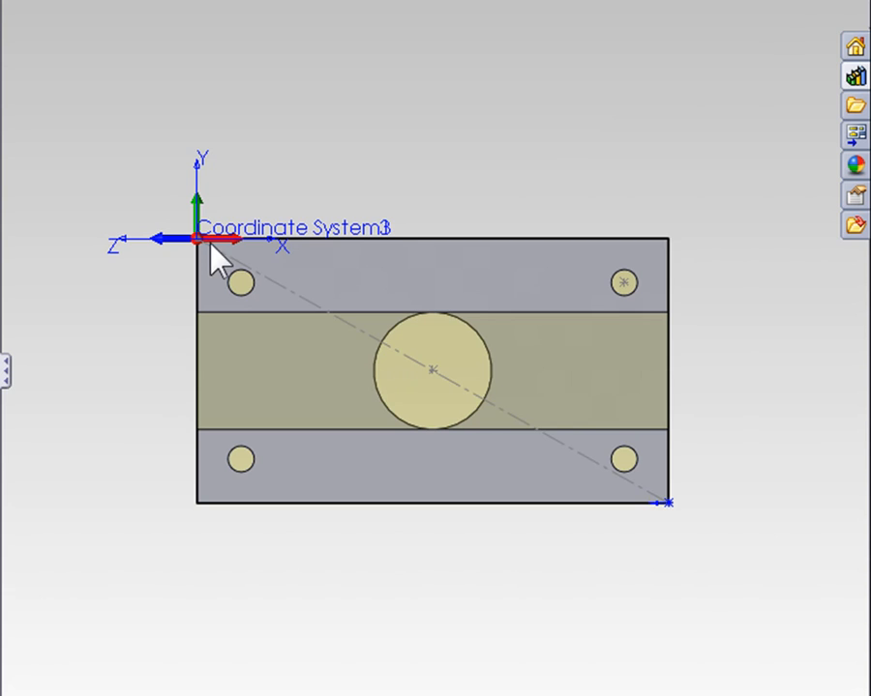
{"action": "mouse_move", "coordinate": [380, 173]}
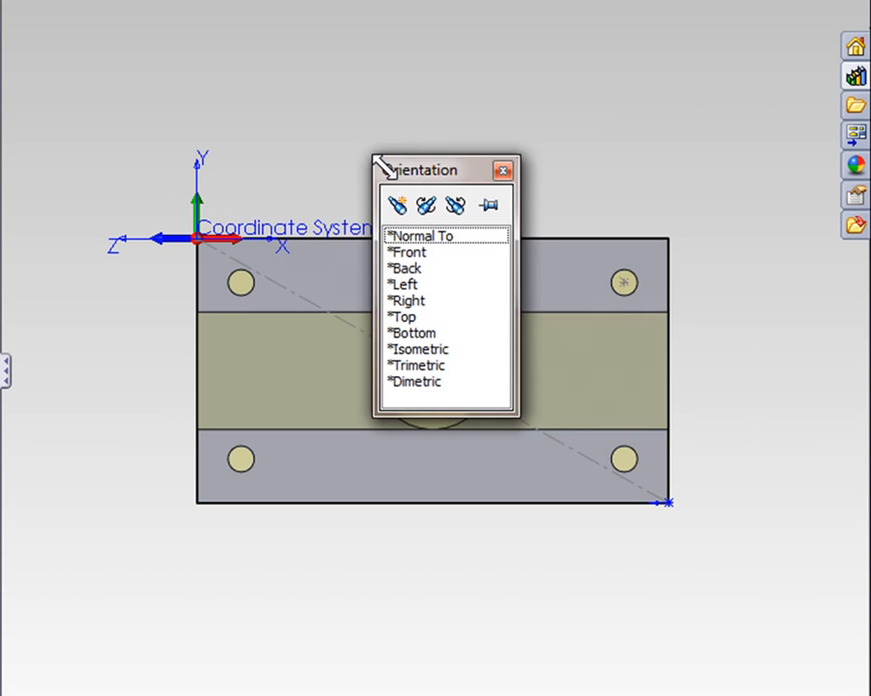
{"action": "mouse_move", "coordinate": [418, 331]}
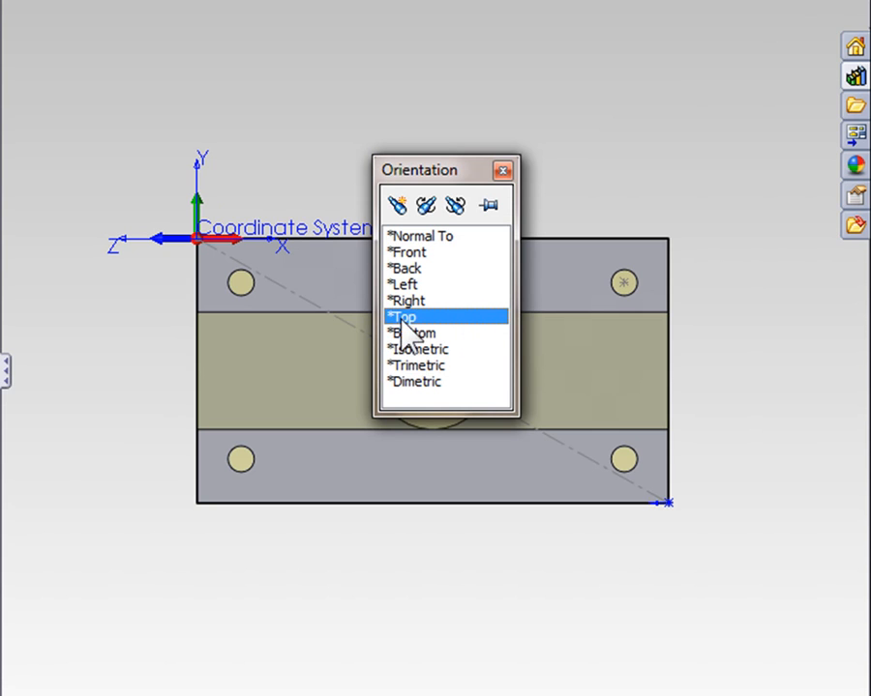
{"action": "mouse_move", "coordinate": [425, 205]}
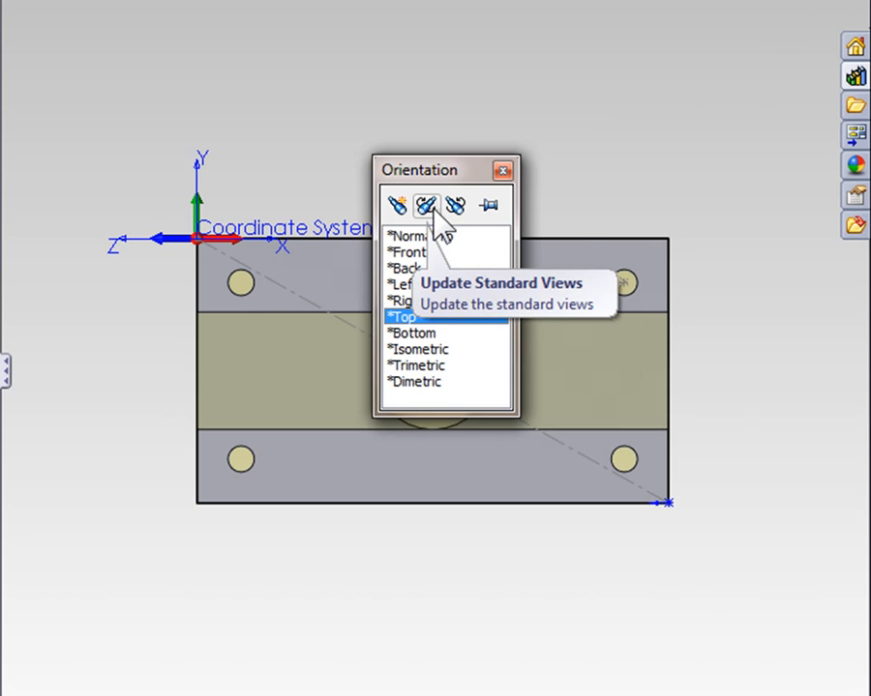
Step: Update the Top standard view to the current back-side orientation and confirm
{"action": "left_click", "coordinate": [425, 205]}
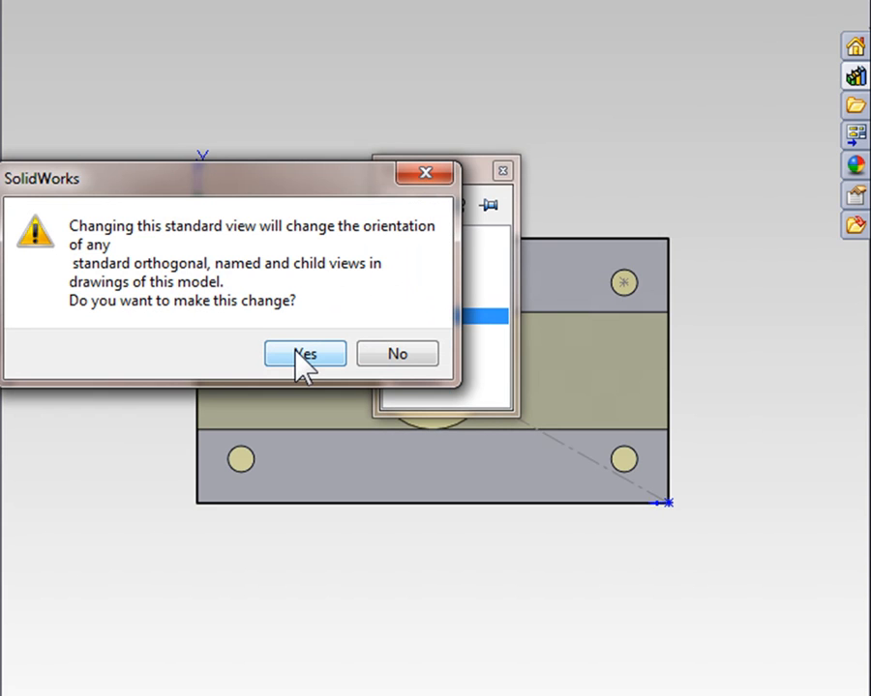
{"action": "left_click", "coordinate": [304, 353]}
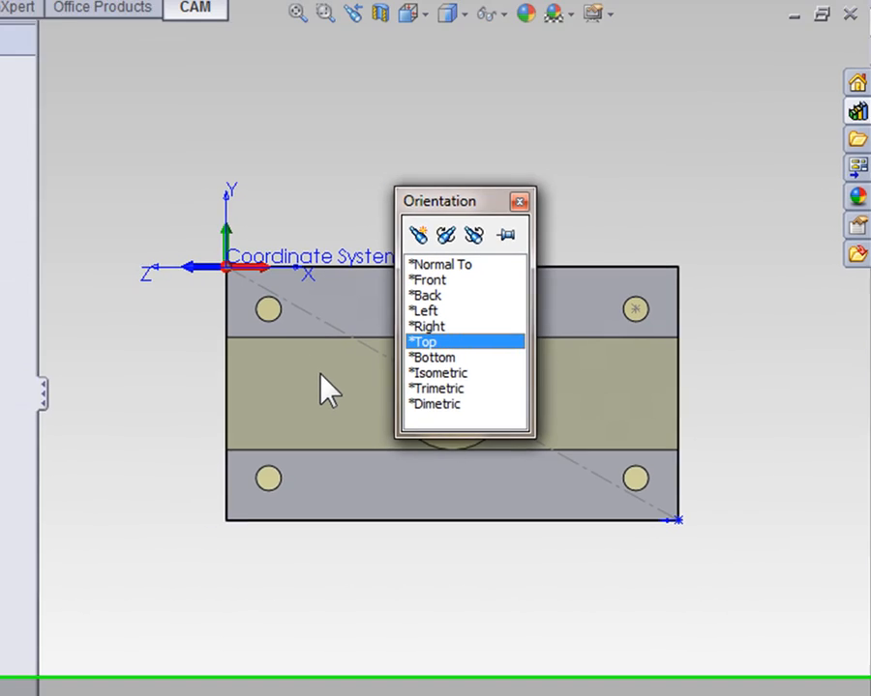
{"action": "left_click", "coordinate": [425, 342]}
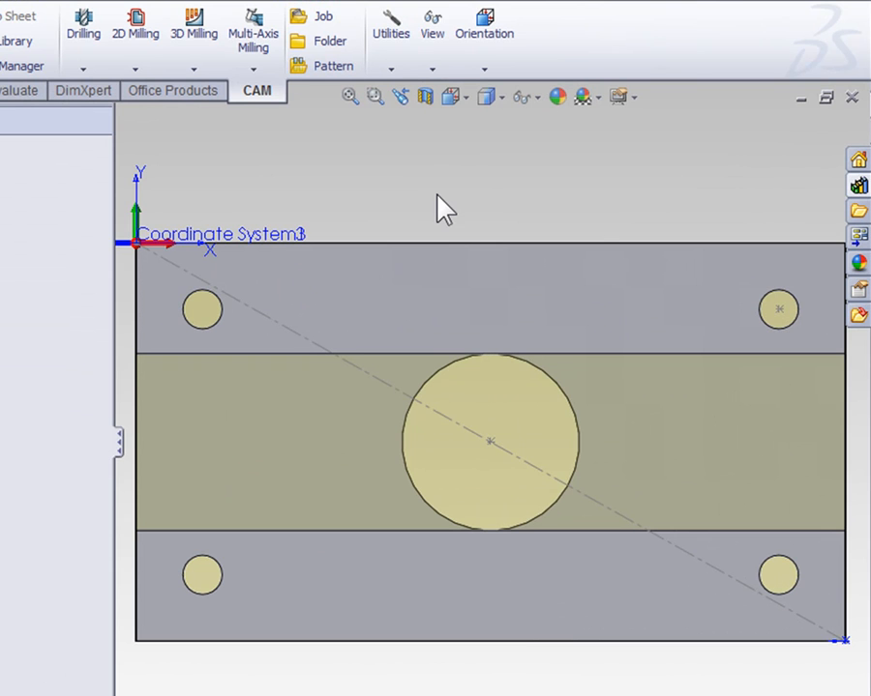
{"action": "mouse_move", "coordinate": [189, 259]}
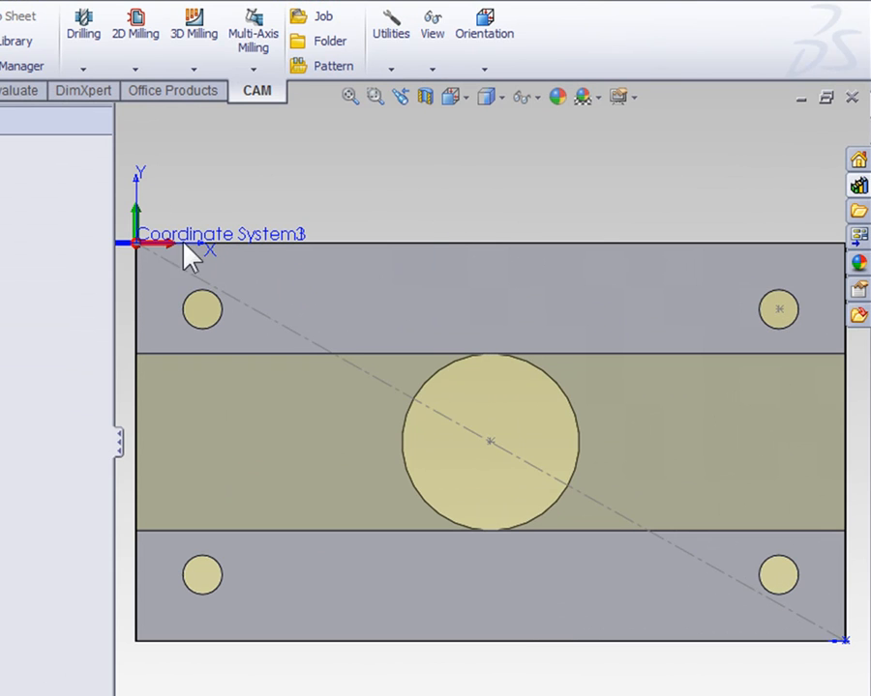
{"action": "mouse_move", "coordinate": [460, 237]}
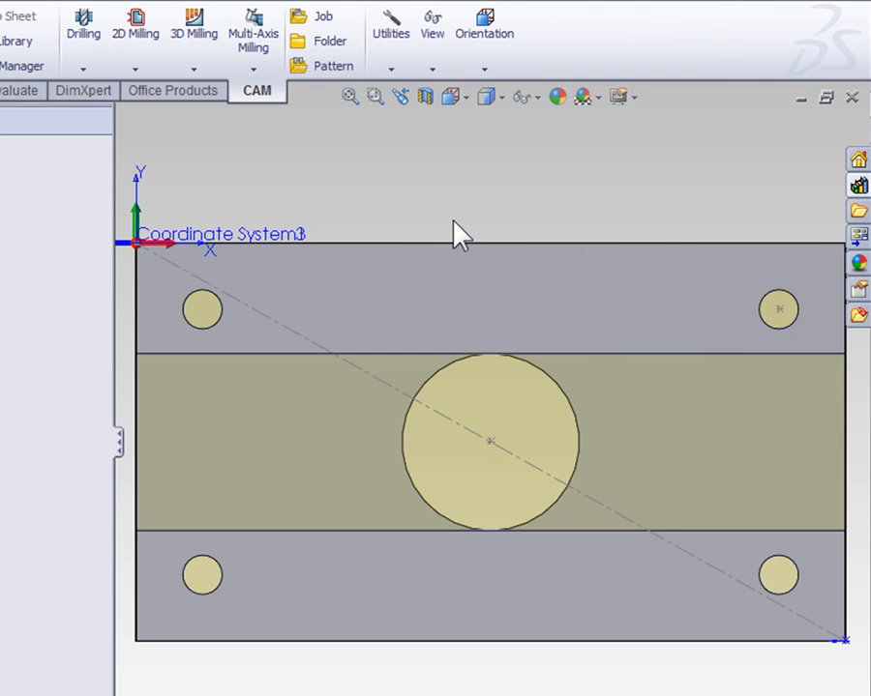
{"action": "mouse_move", "coordinate": [472, 198]}
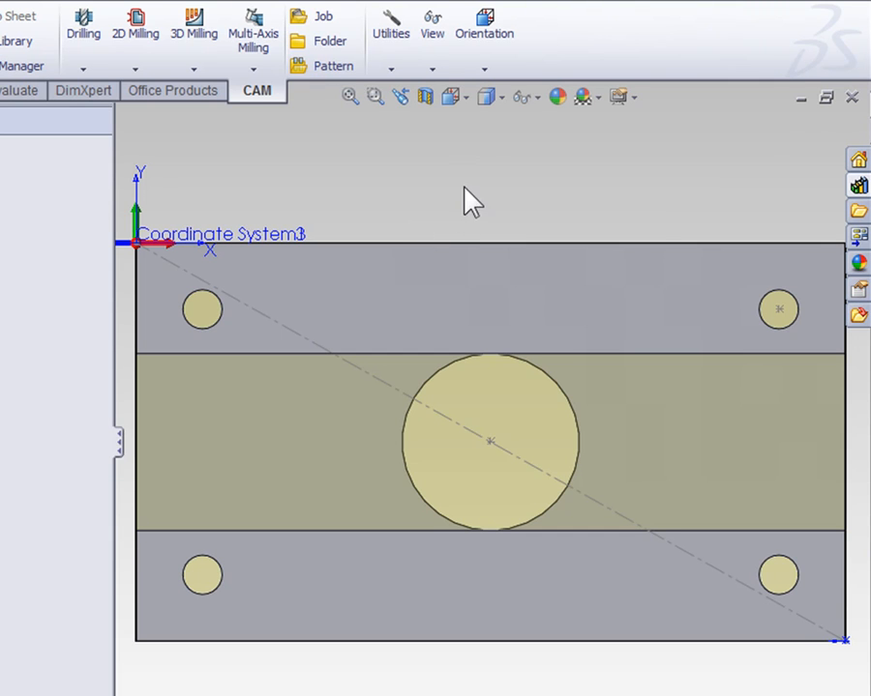
Step: Switch to isometric view and bring up the view orientations list
{"action": "left_click", "coordinate": [455, 97]}
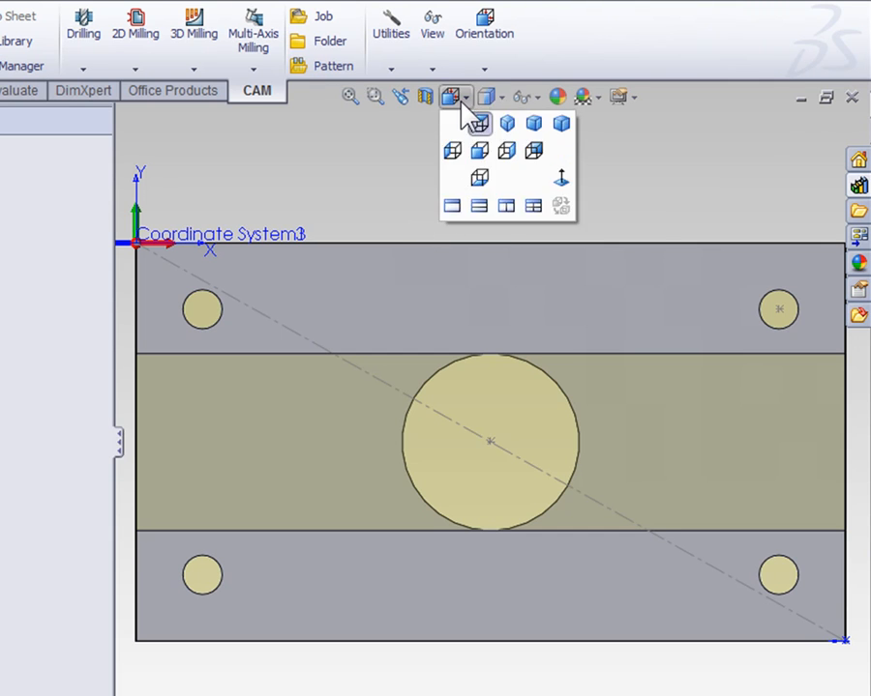
{"action": "left_click", "coordinate": [475, 123]}
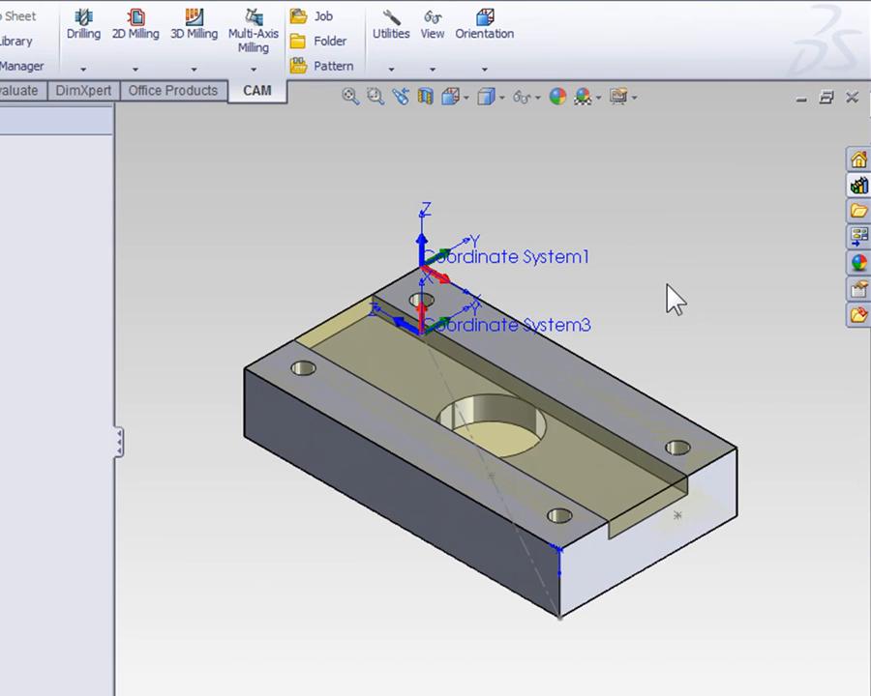
{"action": "left_click", "coordinate": [484, 19]}
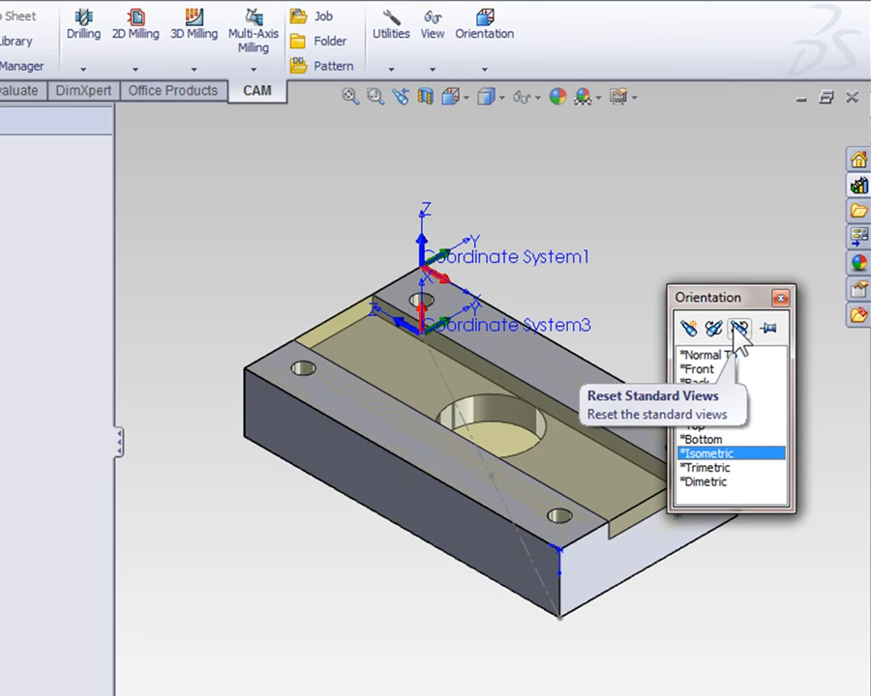
Step: Reset the standard views to defaults, confirm, and check the Top view
{"action": "left_click", "coordinate": [738, 329]}
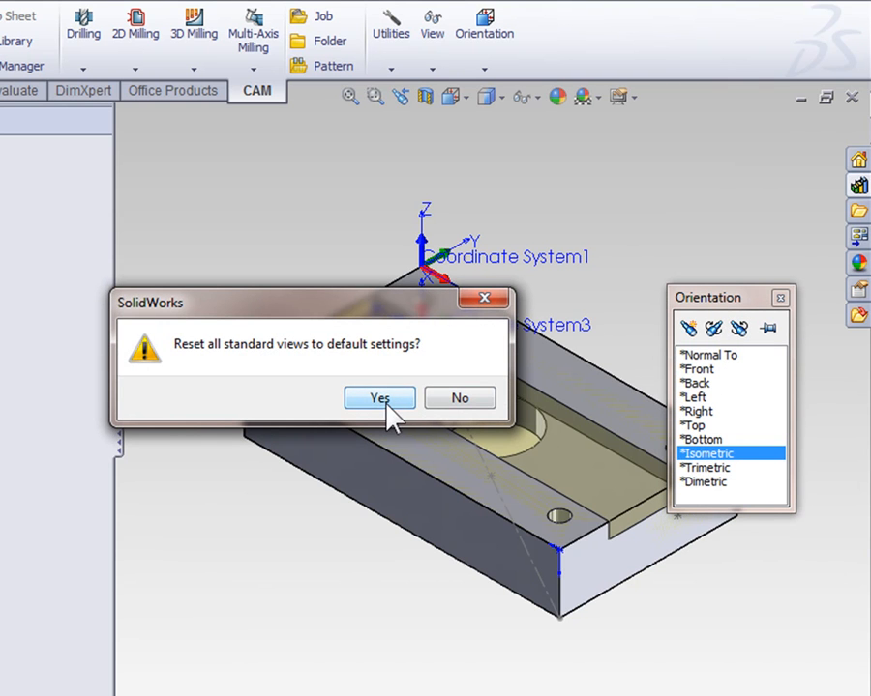
{"action": "left_click", "coordinate": [378, 398]}
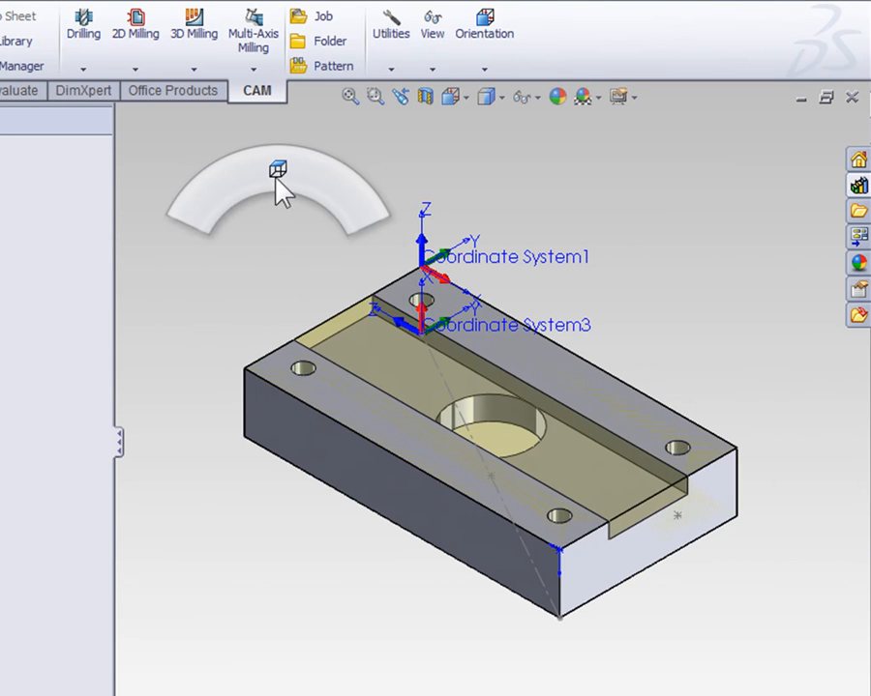
{"action": "left_click", "coordinate": [279, 171]}
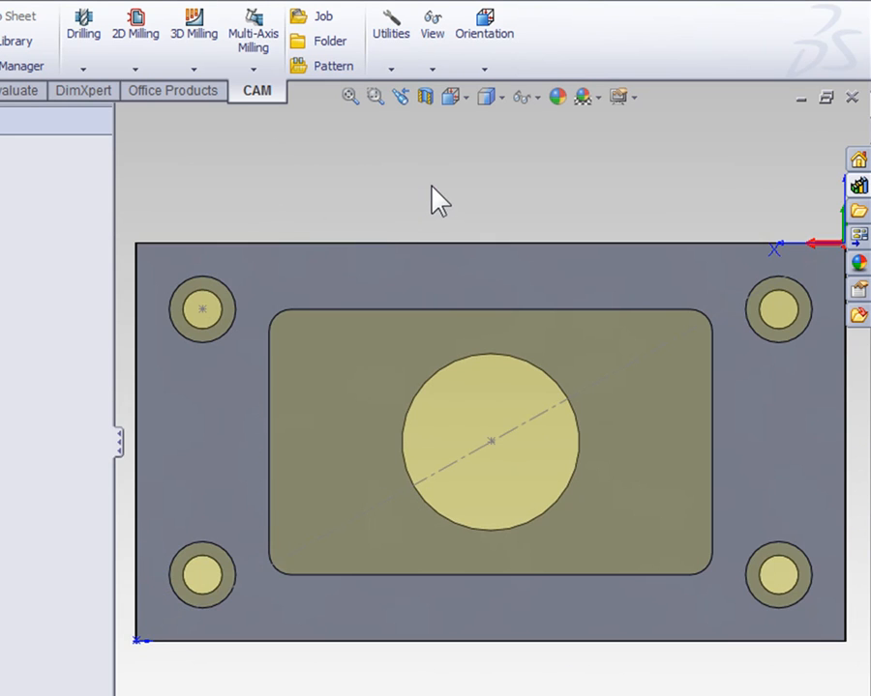